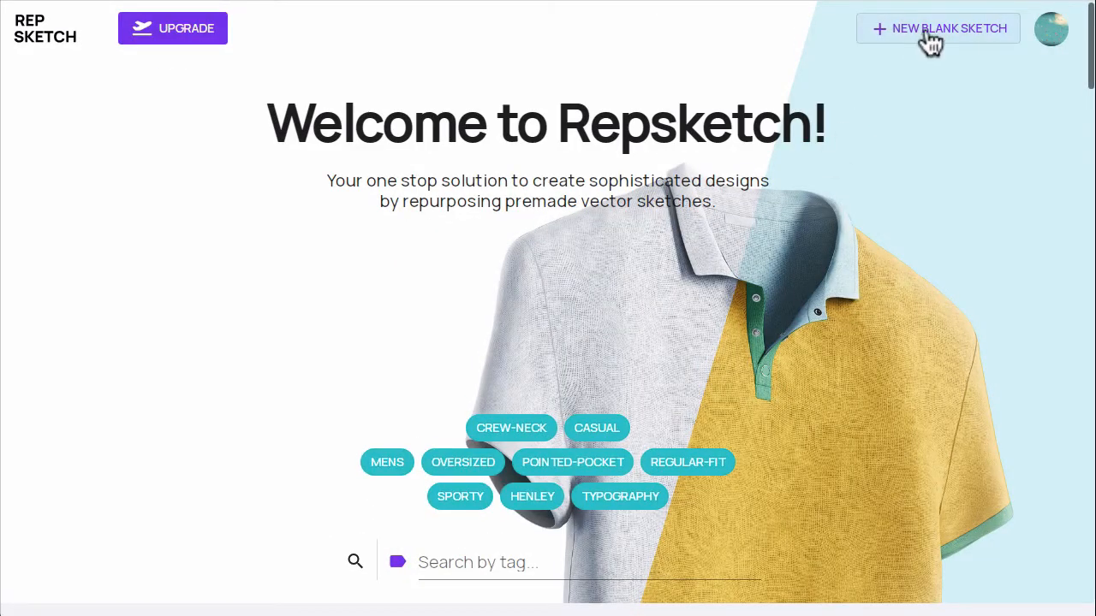
- Create a blank sketch with 'Hoodie Sketch example.jpeg' imported and enlarged as a reference photo
{"action": "left_click", "coordinate": [939, 28]}
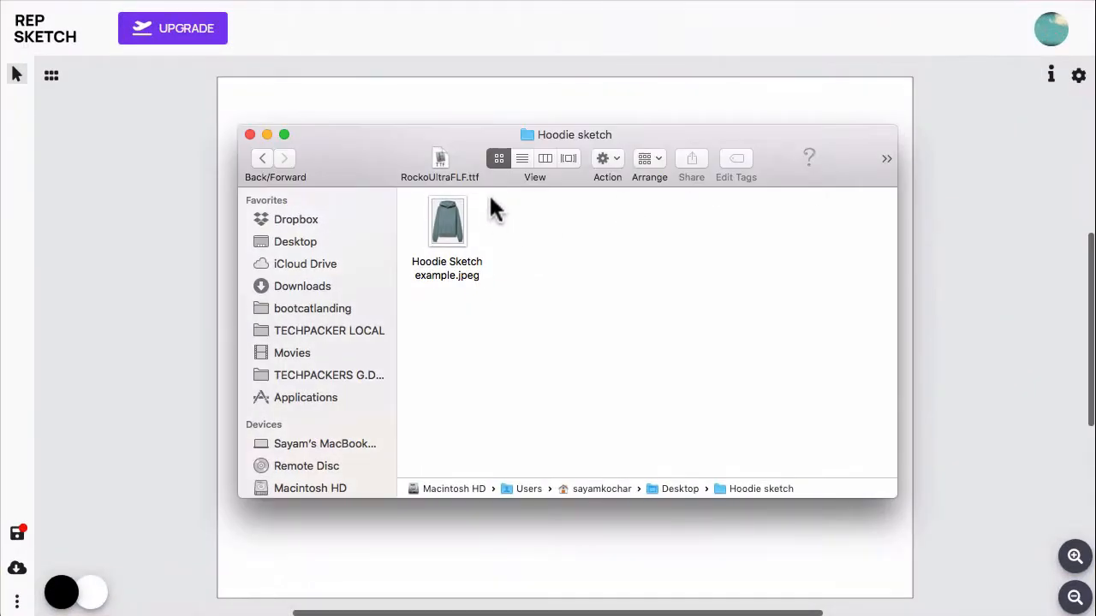
{"action": "double_click", "coordinate": [447, 221]}
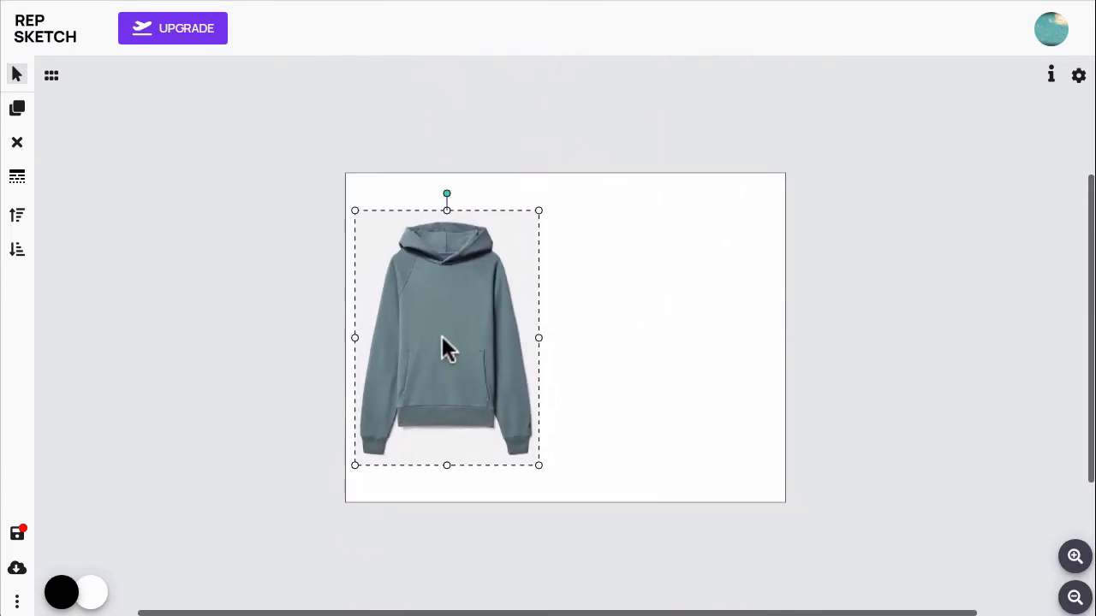
{"action": "left_click", "coordinate": [1075, 557]}
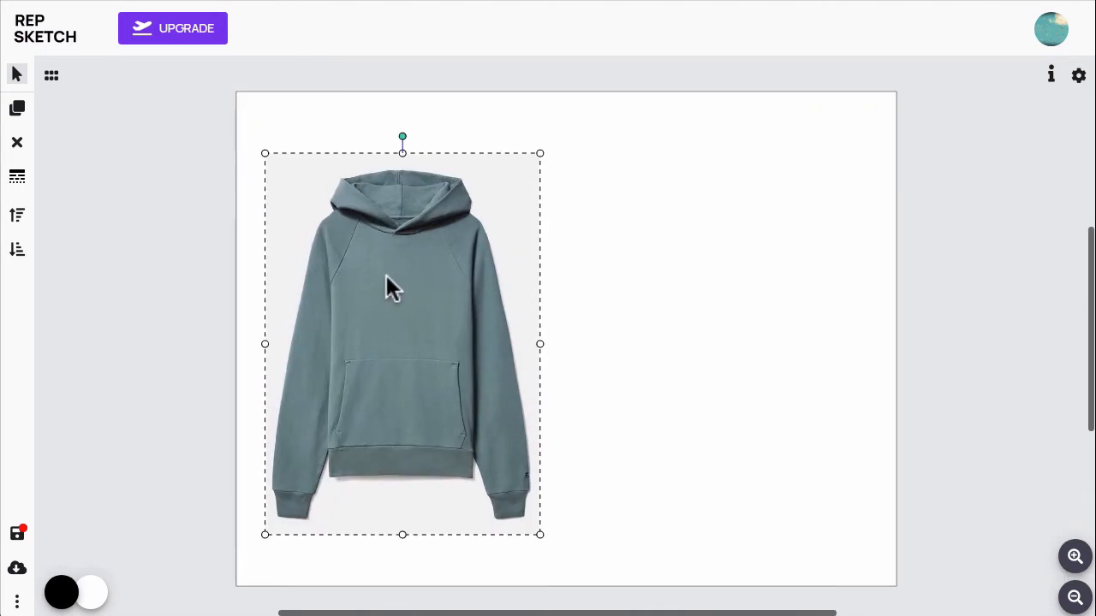
{"action": "left_click", "coordinate": [760, 329]}
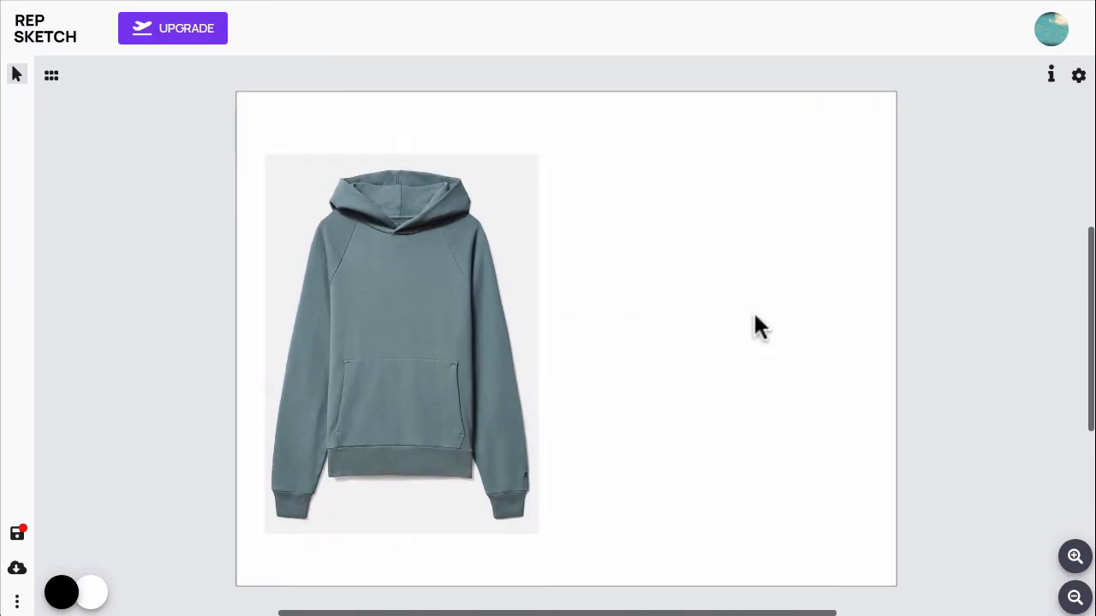
{"action": "mouse_move", "coordinate": [52, 75]}
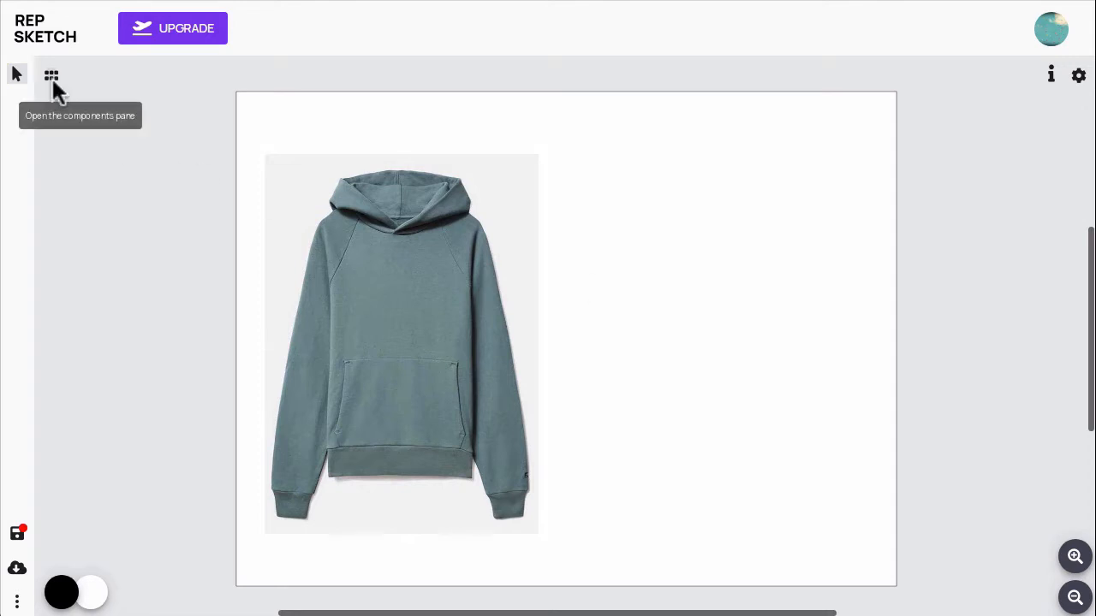
- Filter the premade component library by the HOODIE tag
{"action": "left_click", "coordinate": [51, 76]}
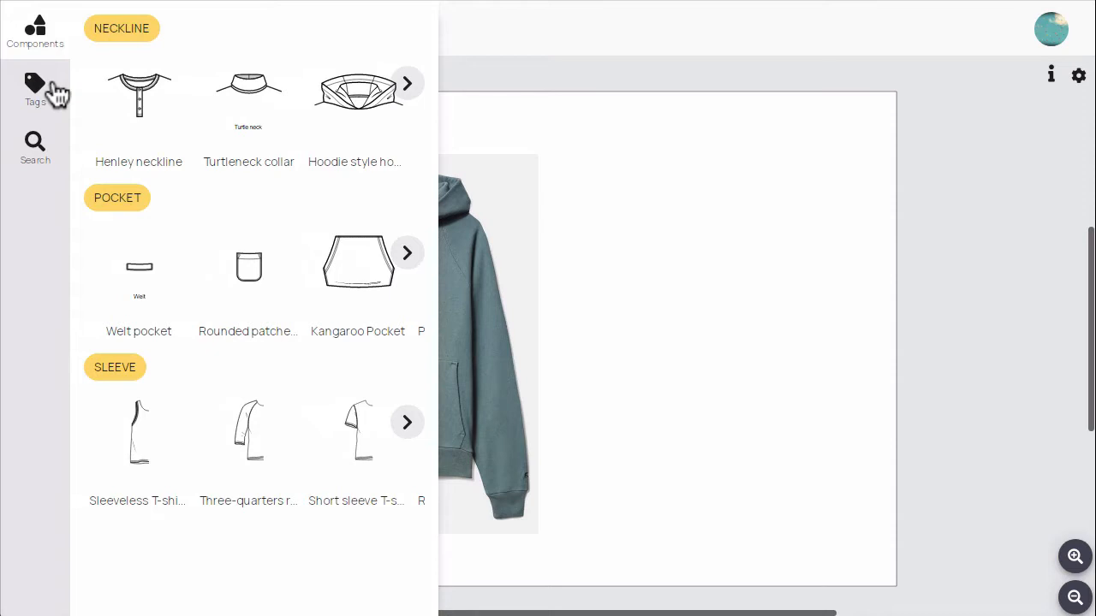
{"action": "mouse_move", "coordinate": [414, 98]}
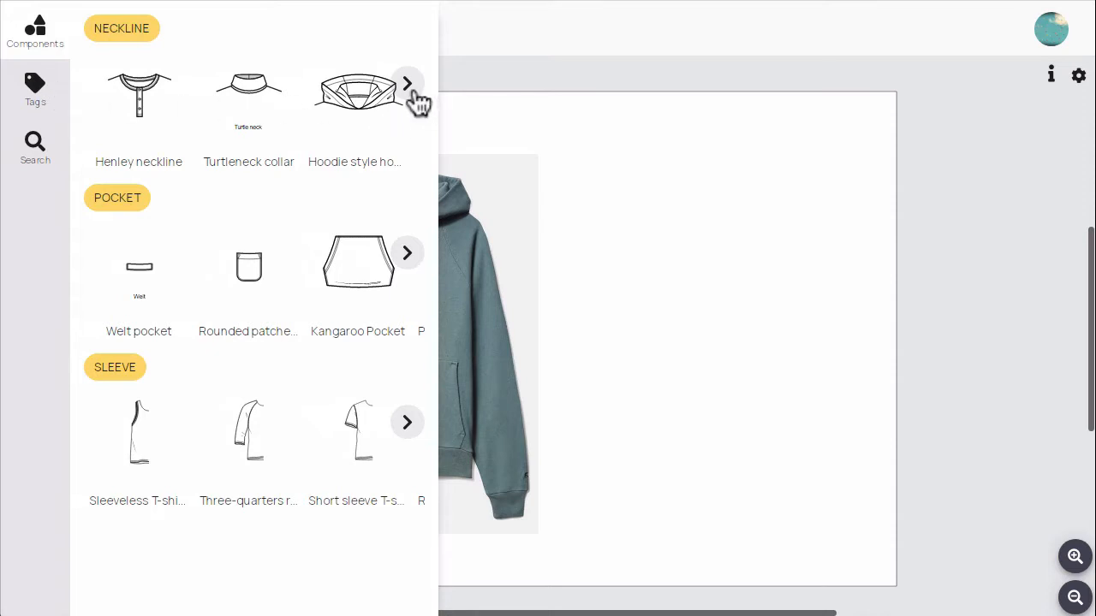
{"action": "left_click", "coordinate": [407, 254]}
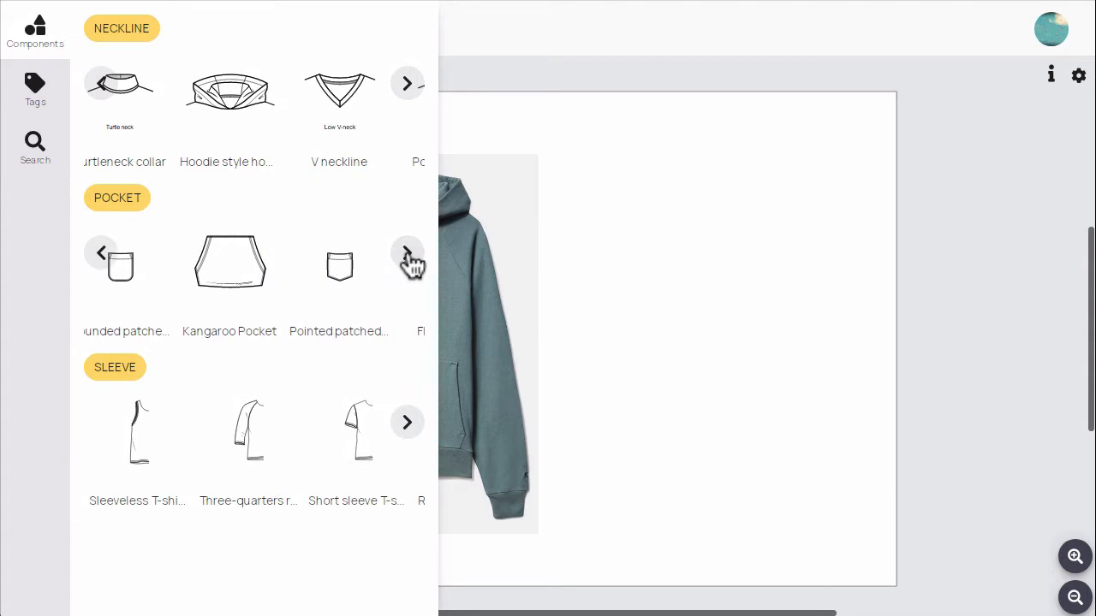
{"action": "left_click", "coordinate": [34, 89]}
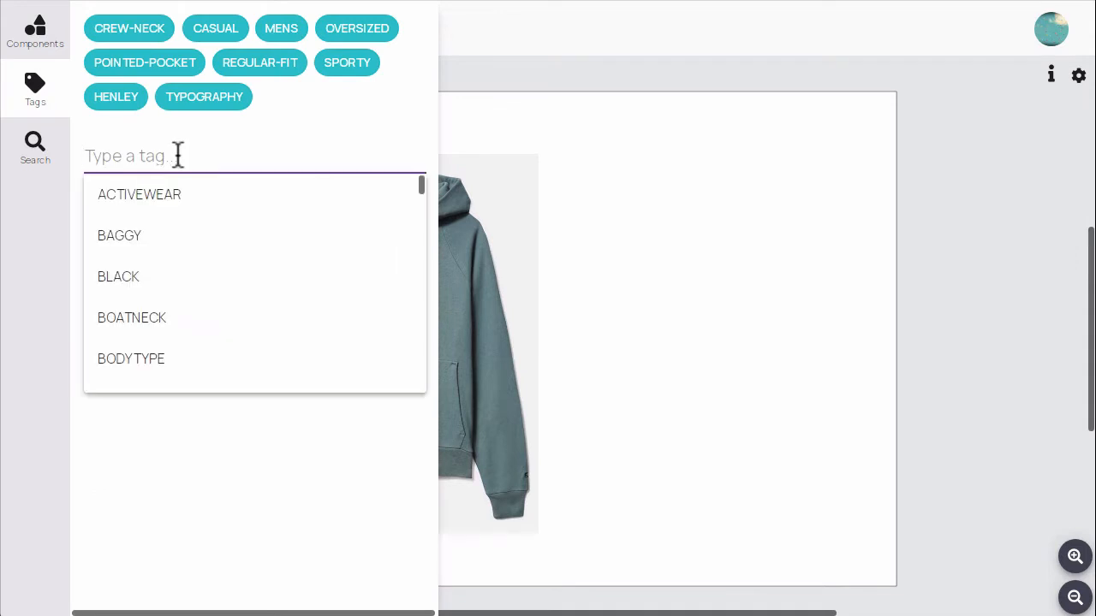
{"action": "type", "text": "HOO"}
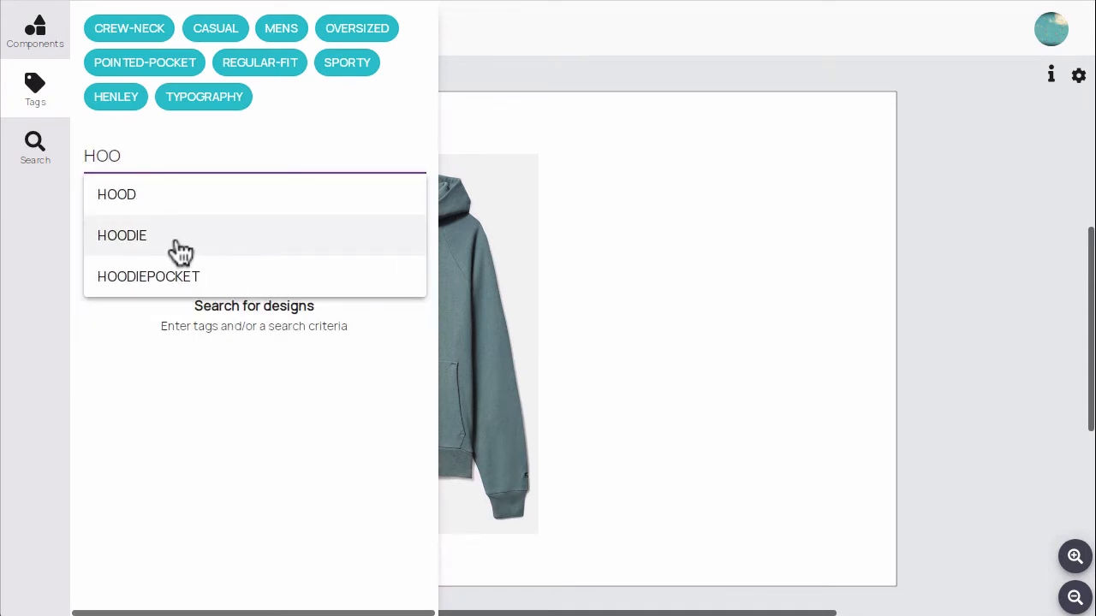
{"action": "left_click", "coordinate": [122, 236]}
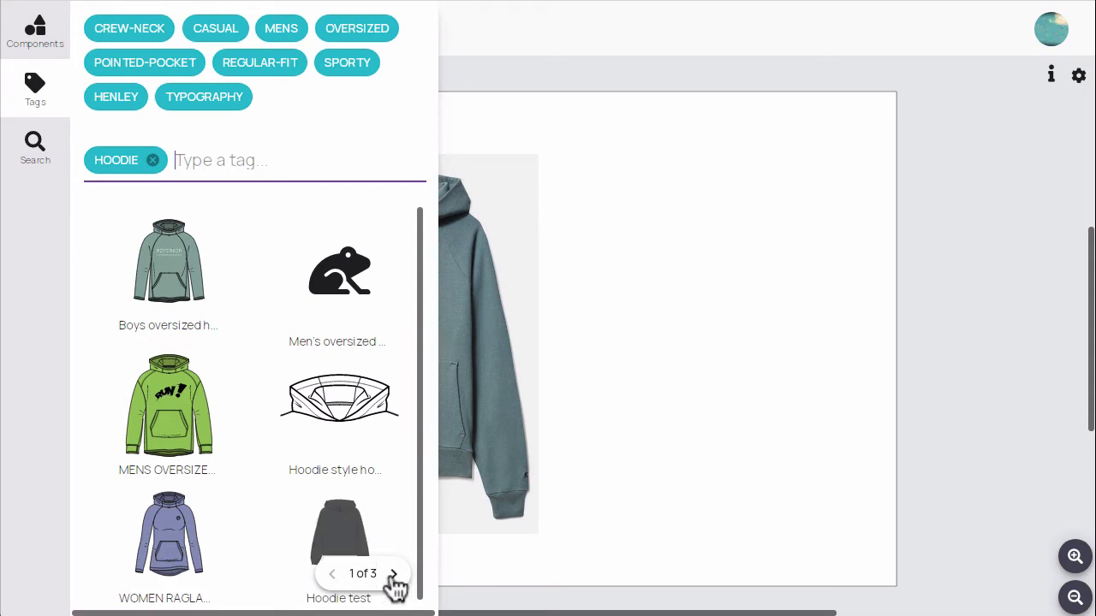
- Drag 'Hoodie - Navy' from page 3 of the results onto the canvas beside the photo
{"action": "left_click", "coordinate": [392, 574]}
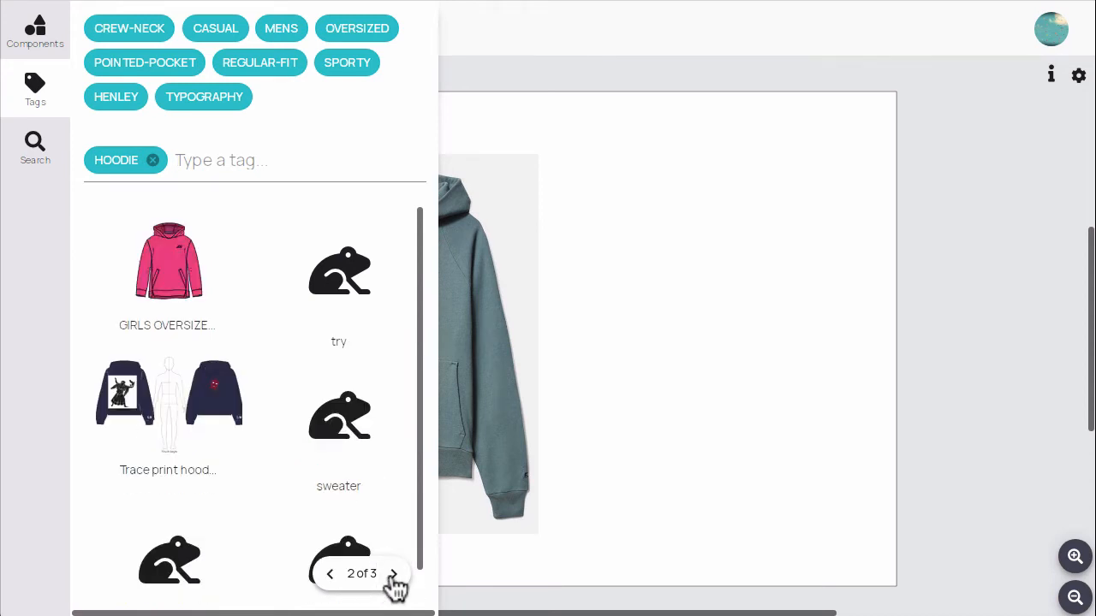
{"action": "left_click", "coordinate": [394, 573]}
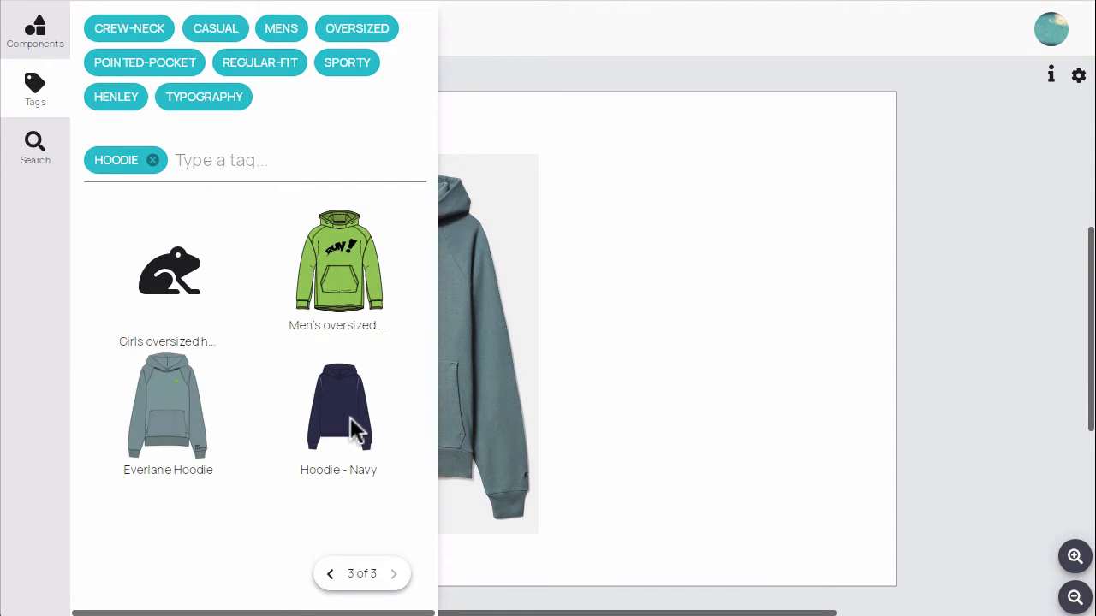
{"action": "left_click_drag", "start_coordinate": [339, 407], "coordinate": [762, 308]}
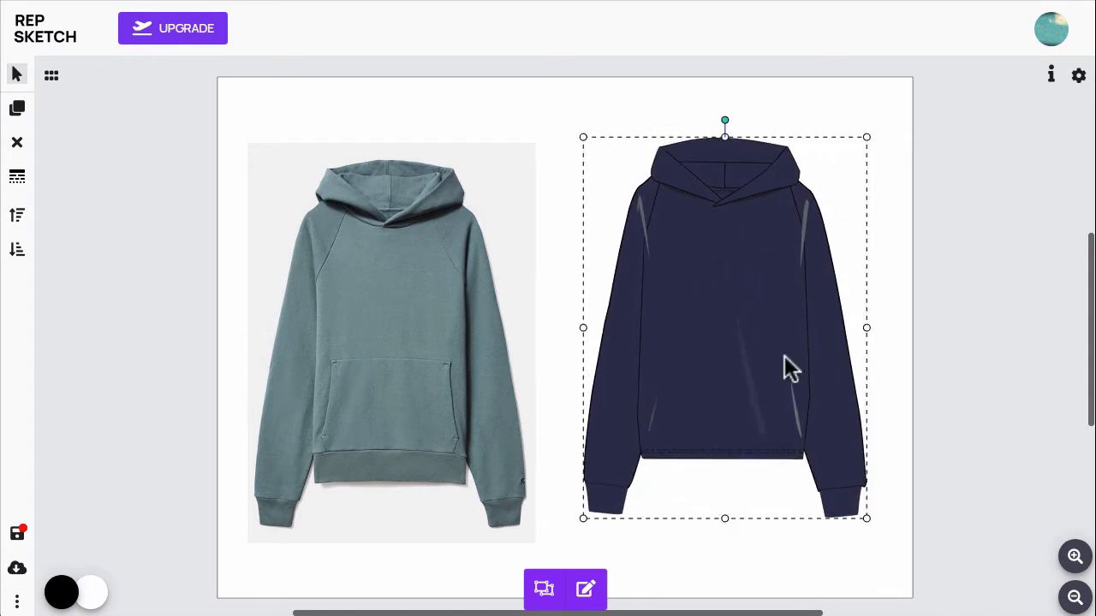
- Deselect the navy hoodie sketch so it rests beside the teal photo
{"action": "left_click", "coordinate": [941, 385]}
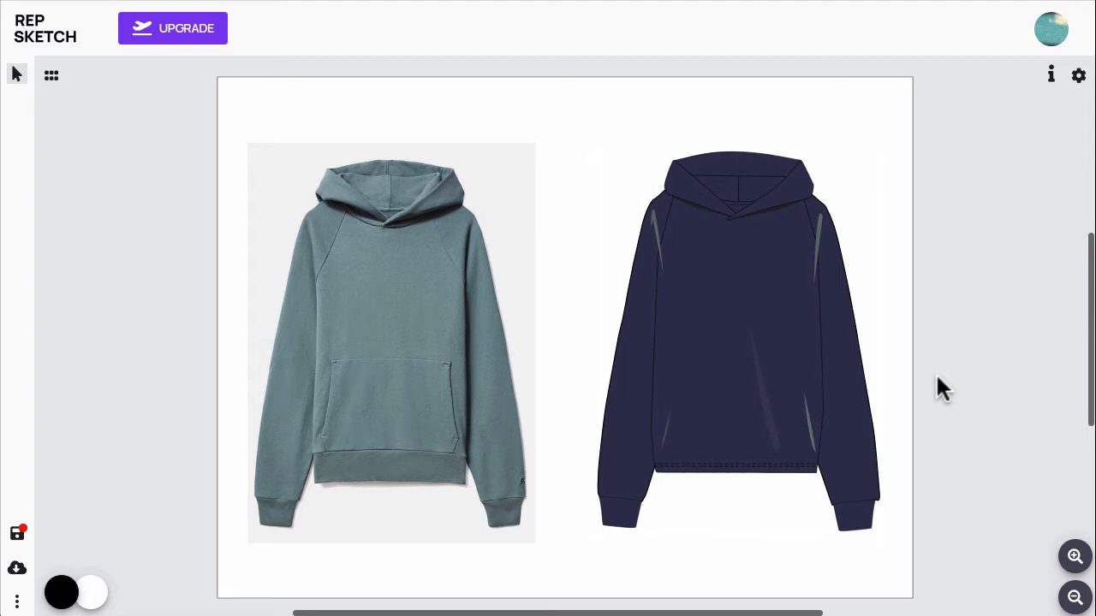
{"action": "mouse_move", "coordinate": [1075, 558]}
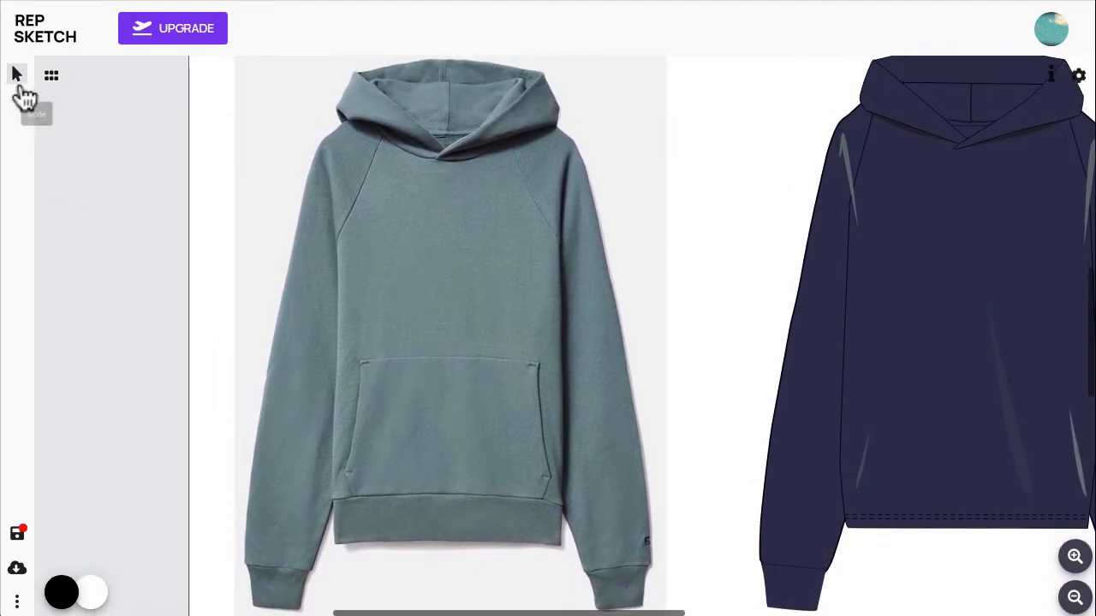
- Give the traced pocket shape a red fill and thin its outline to width 2
{"action": "left_click", "coordinate": [16, 75]}
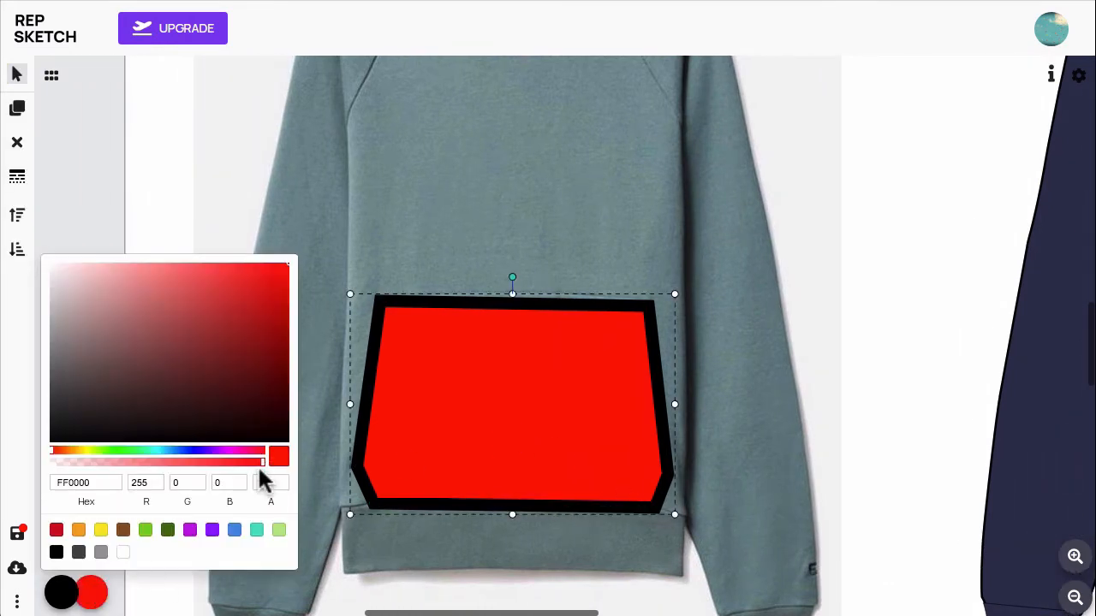
{"action": "left_click_drag", "start_coordinate": [264, 462], "coordinate": [89, 463]}
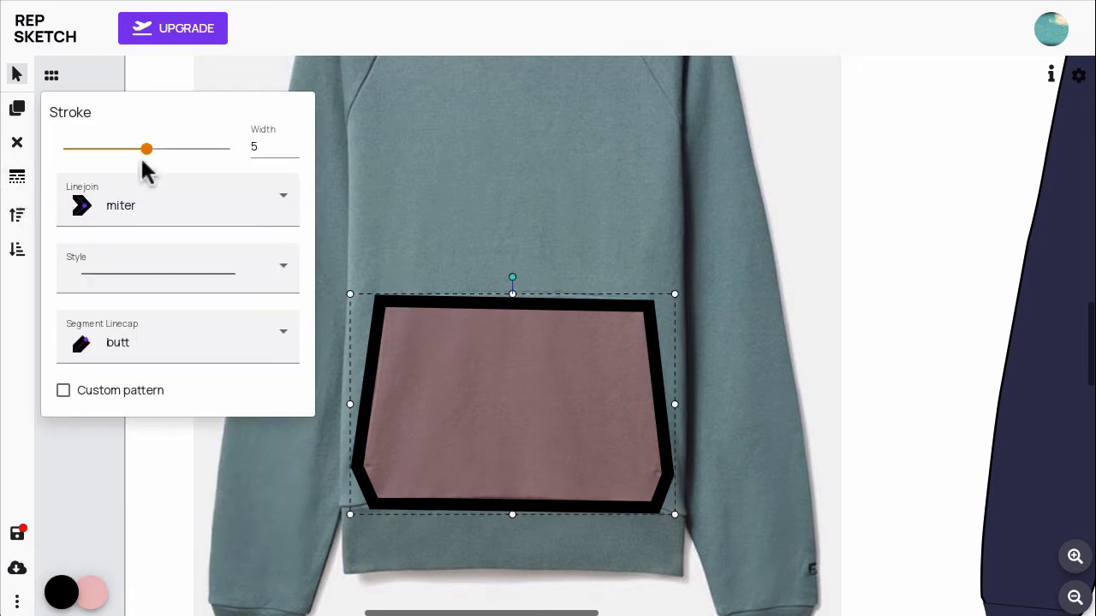
{"action": "left_click_drag", "start_coordinate": [146, 147], "coordinate": [96, 147]}
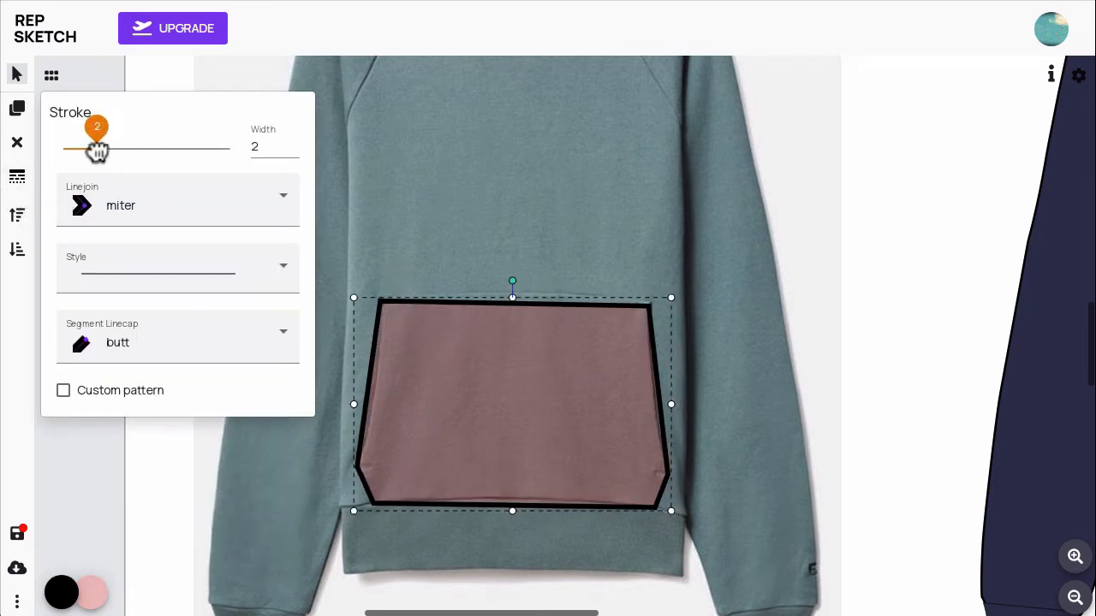
{"action": "left_click", "coordinate": [545, 421]}
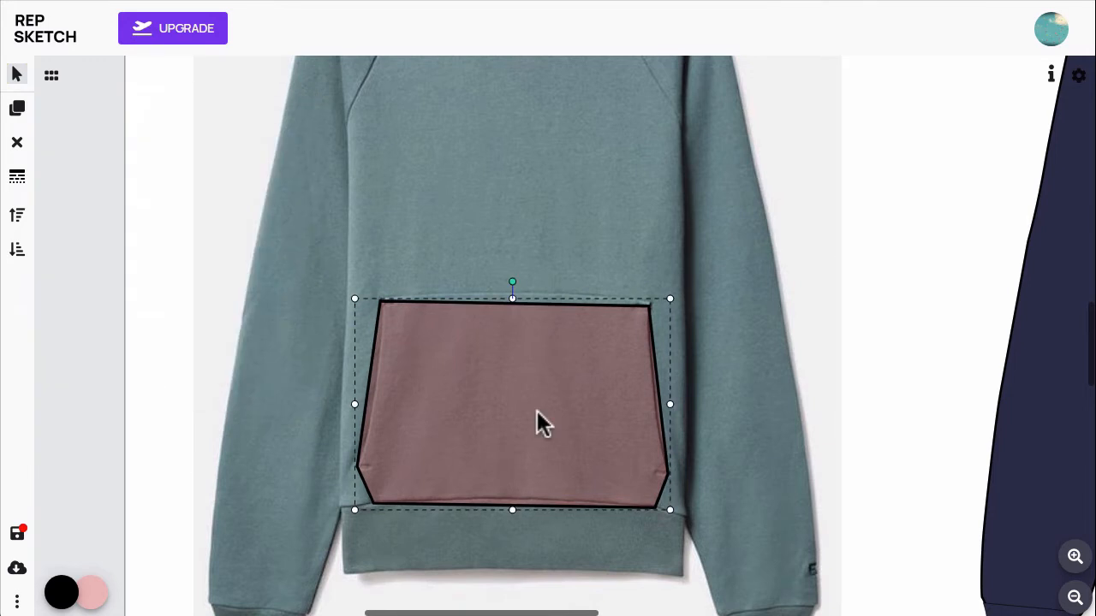
{"action": "mouse_move", "coordinate": [527, 359]}
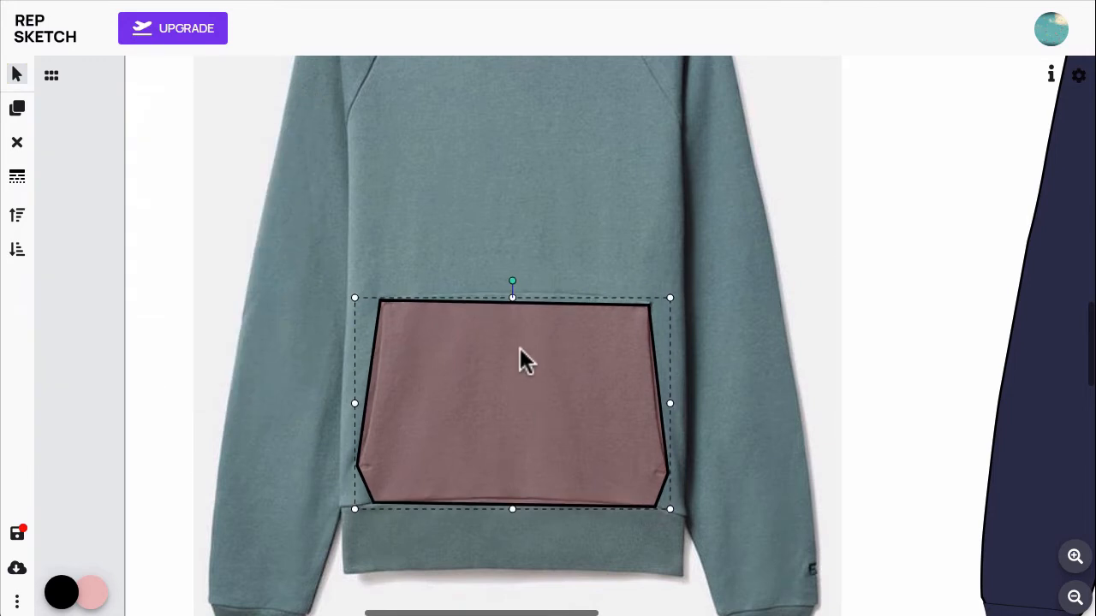
{"action": "mouse_move", "coordinate": [1075, 558]}
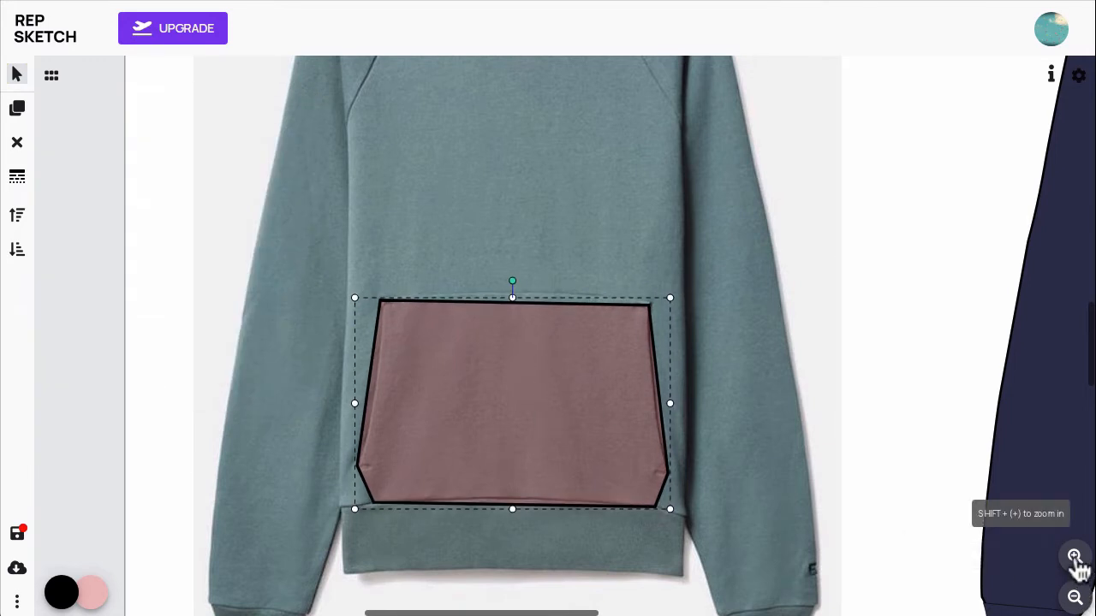
- Zoom in and adjust the pocket shape's corner points over the photo's pocket
{"action": "left_click", "coordinate": [1076, 556]}
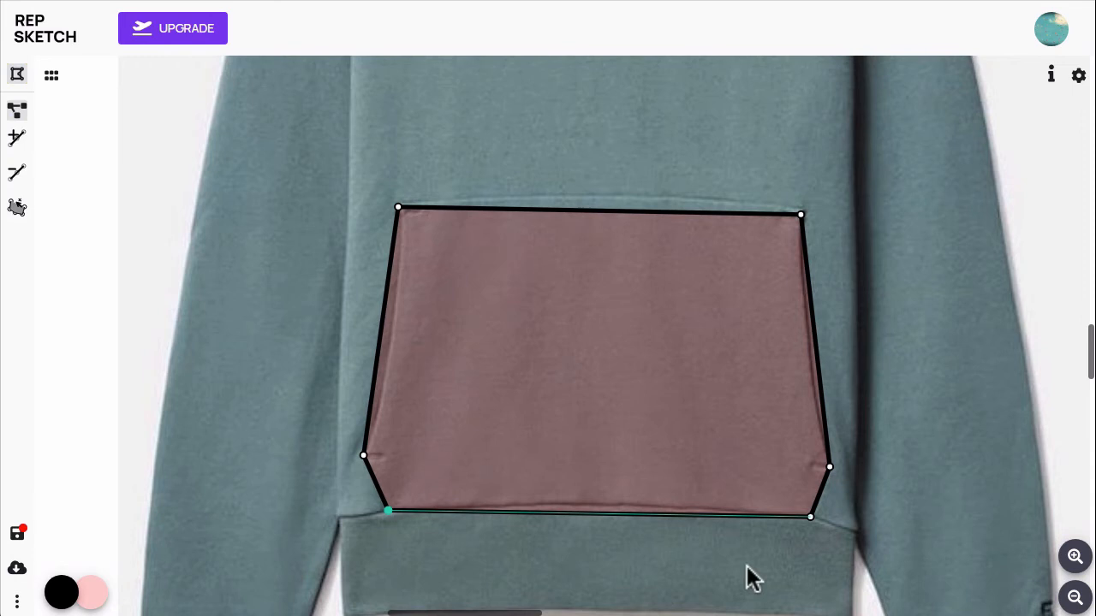
{"action": "left_click", "coordinate": [1075, 557]}
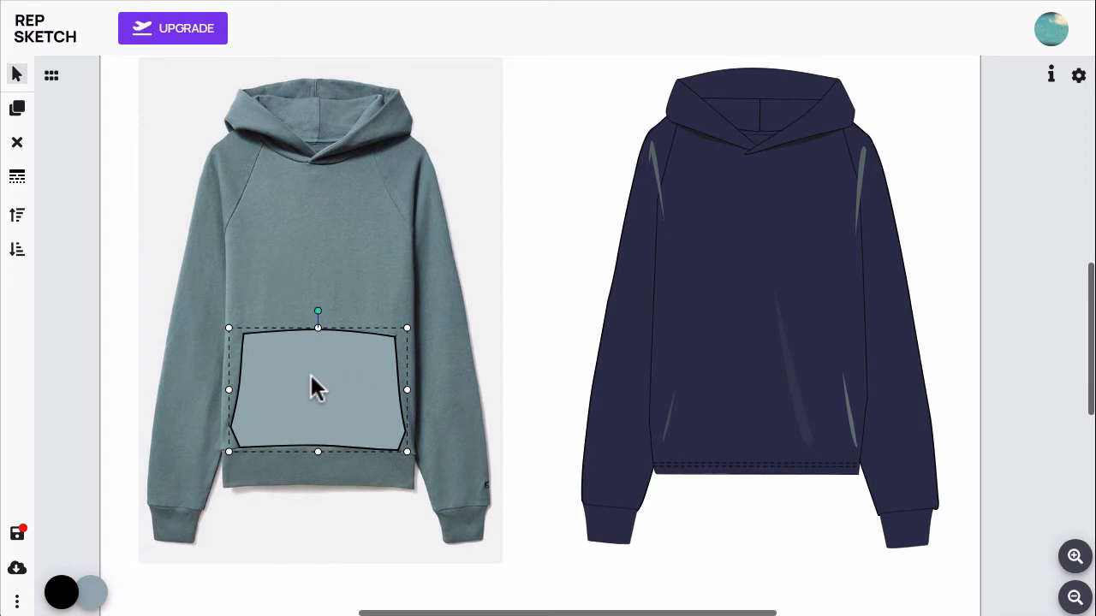
- Move the pale pocket shape onto the front of the navy hoodie sketch
{"action": "left_click_drag", "start_coordinate": [318, 390], "coordinate": [726, 376]}
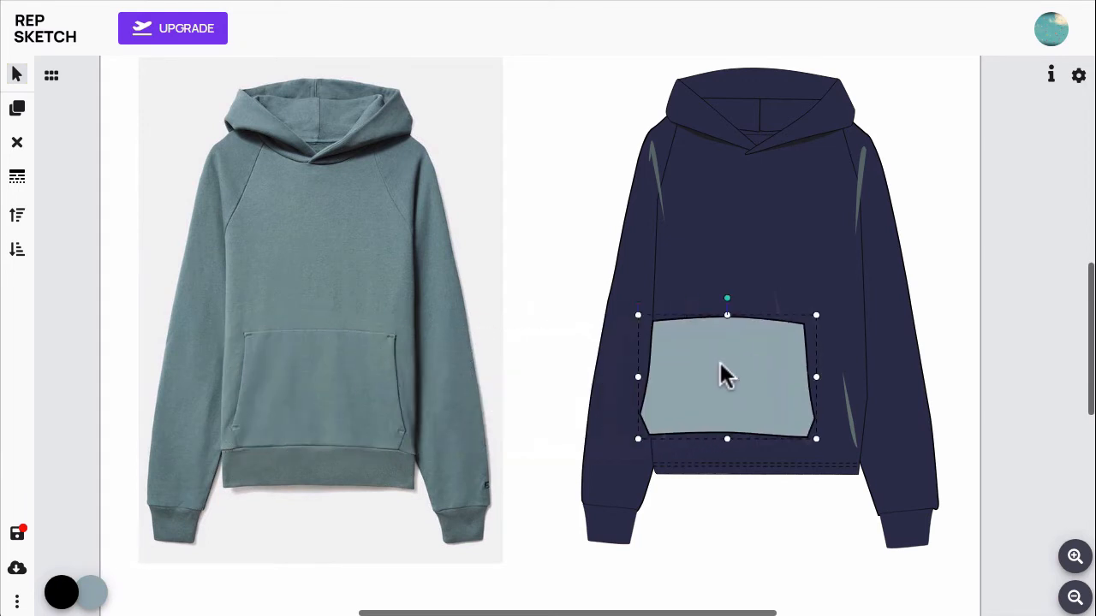
{"action": "left_click_drag", "start_coordinate": [726, 377], "coordinate": [756, 385]}
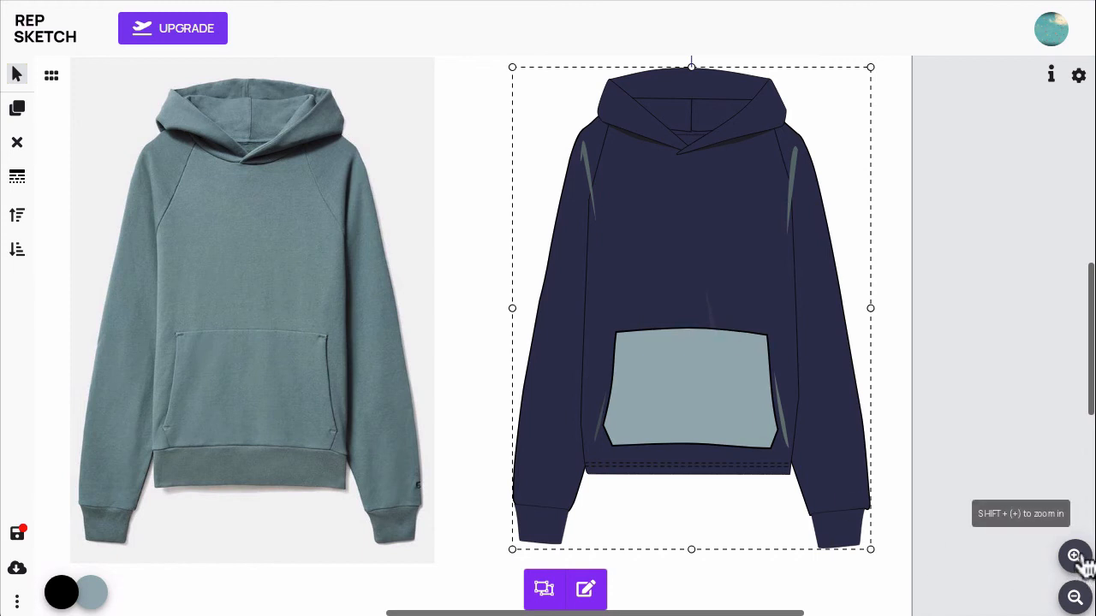
- Ungroup the navy hoodie sketch into its separate pieces
{"action": "left_click", "coordinate": [1075, 556]}
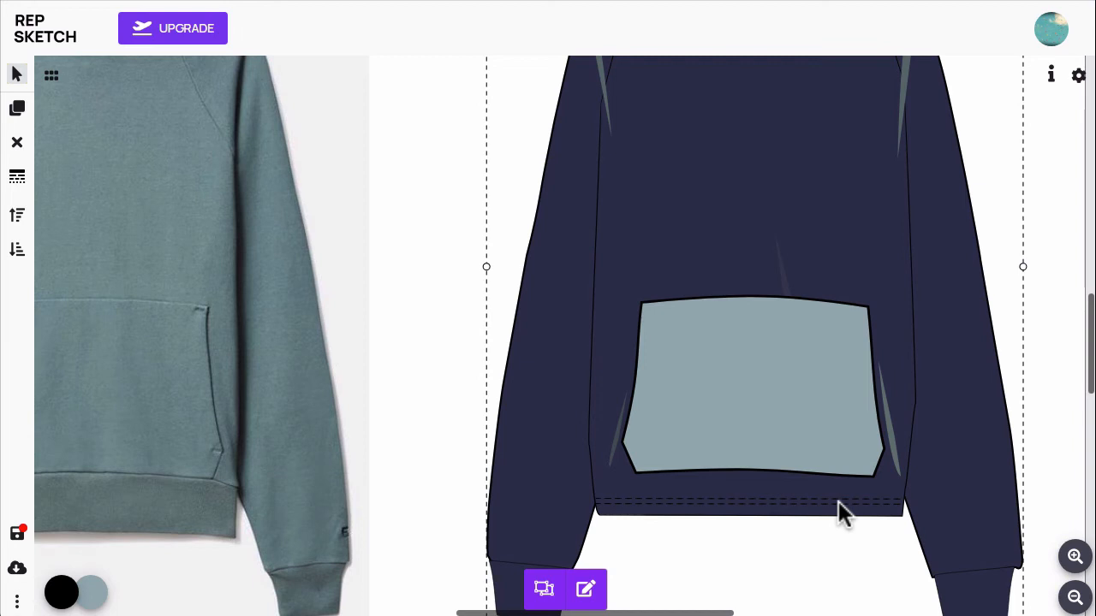
{"action": "scroll", "scroll_direction": "down", "scroll_amount": 3}
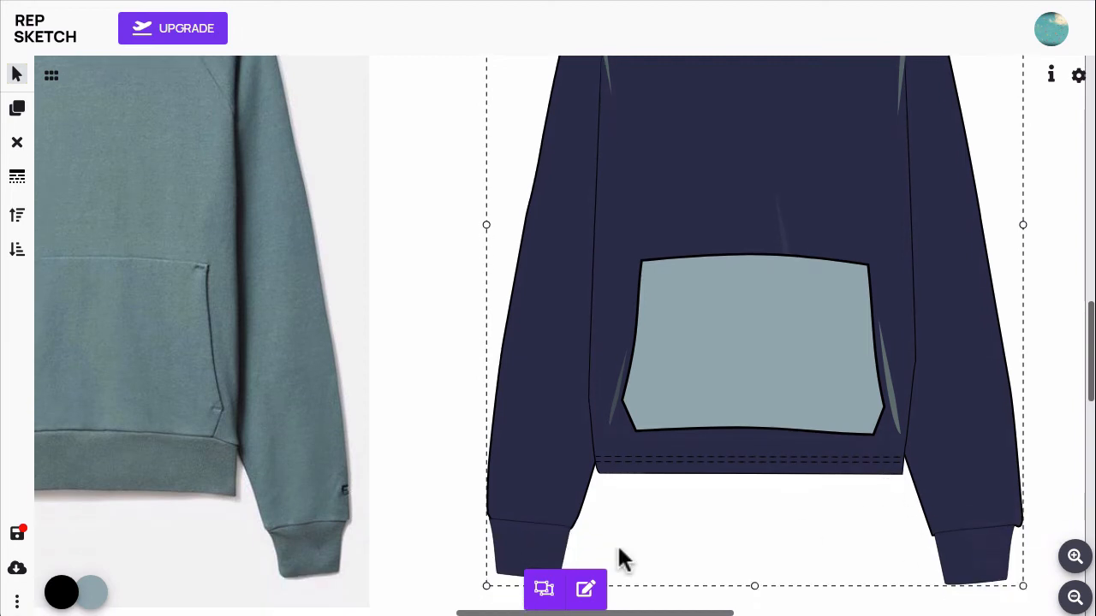
{"action": "mouse_move", "coordinate": [545, 589]}
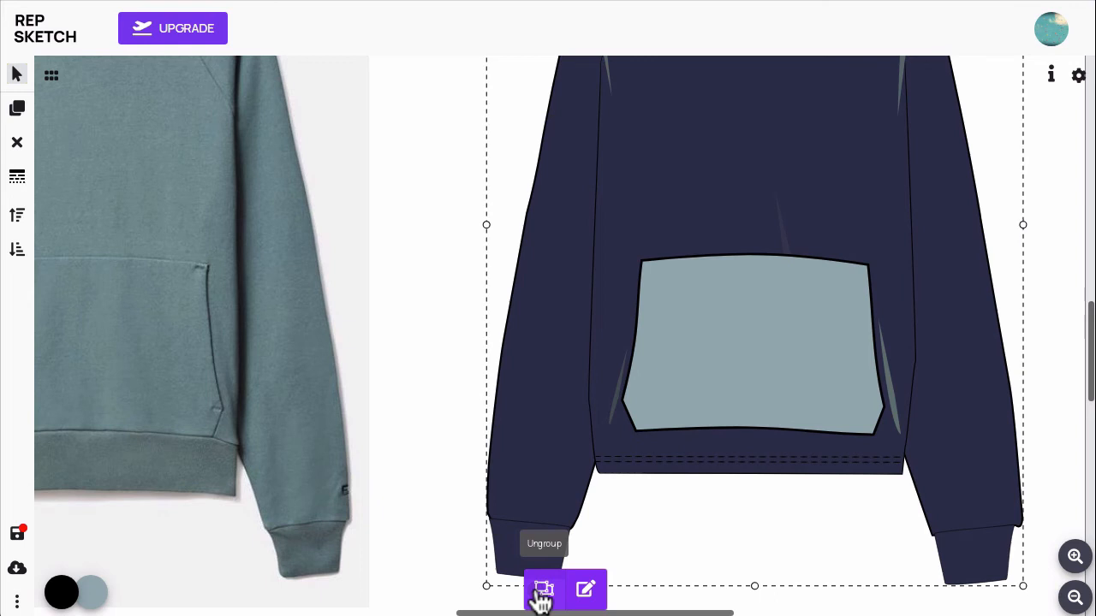
{"action": "left_click", "coordinate": [544, 589]}
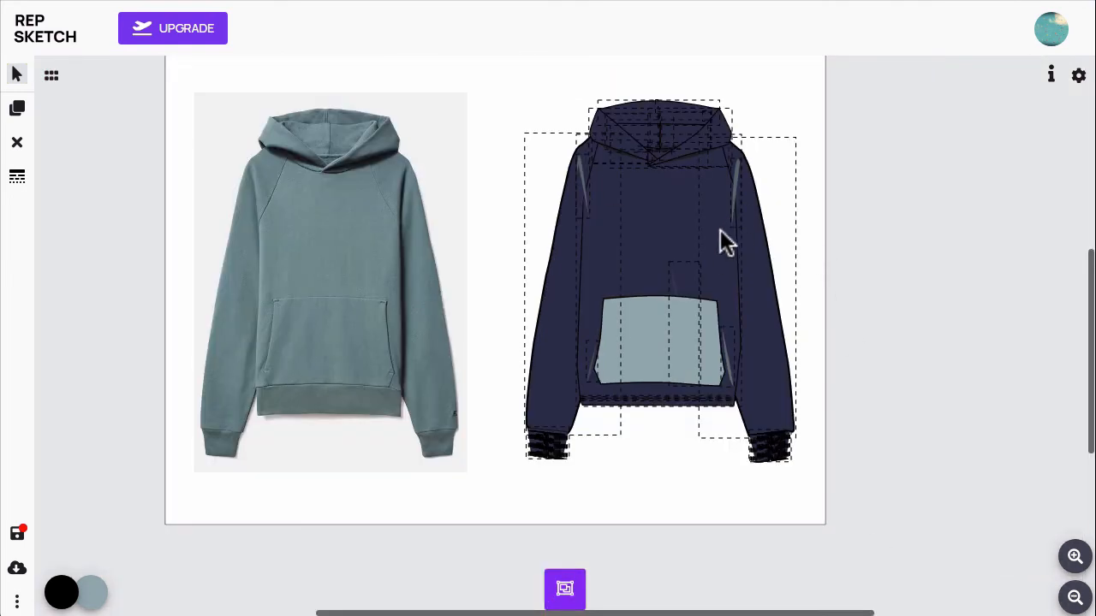
- Select the hem band piece to give it the pocket's pale grey-teal colour
{"action": "left_click", "coordinate": [1075, 559]}
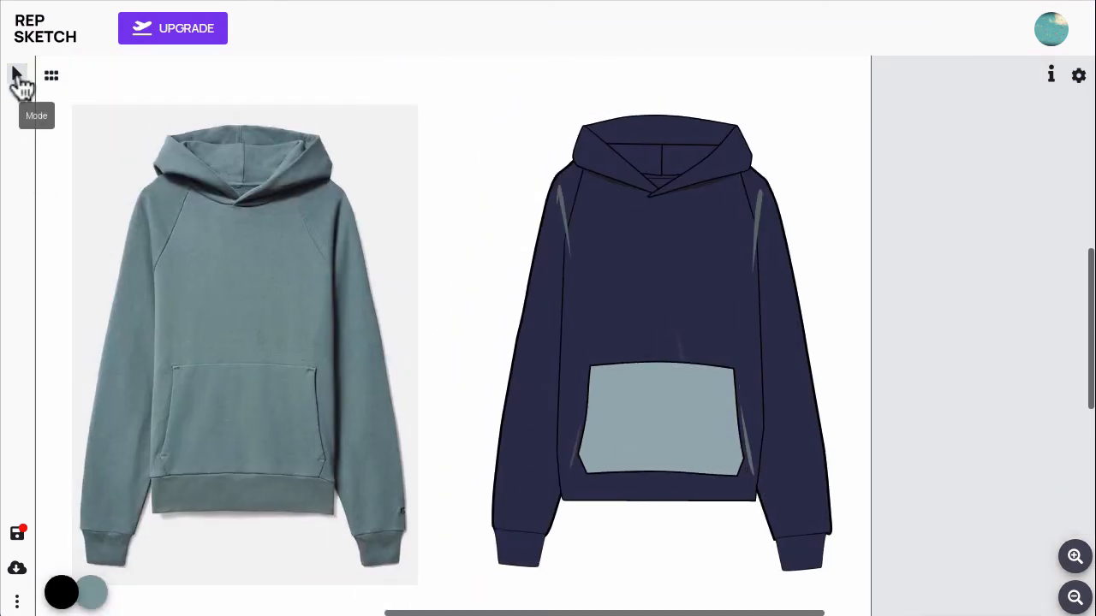
{"action": "left_click", "coordinate": [17, 75]}
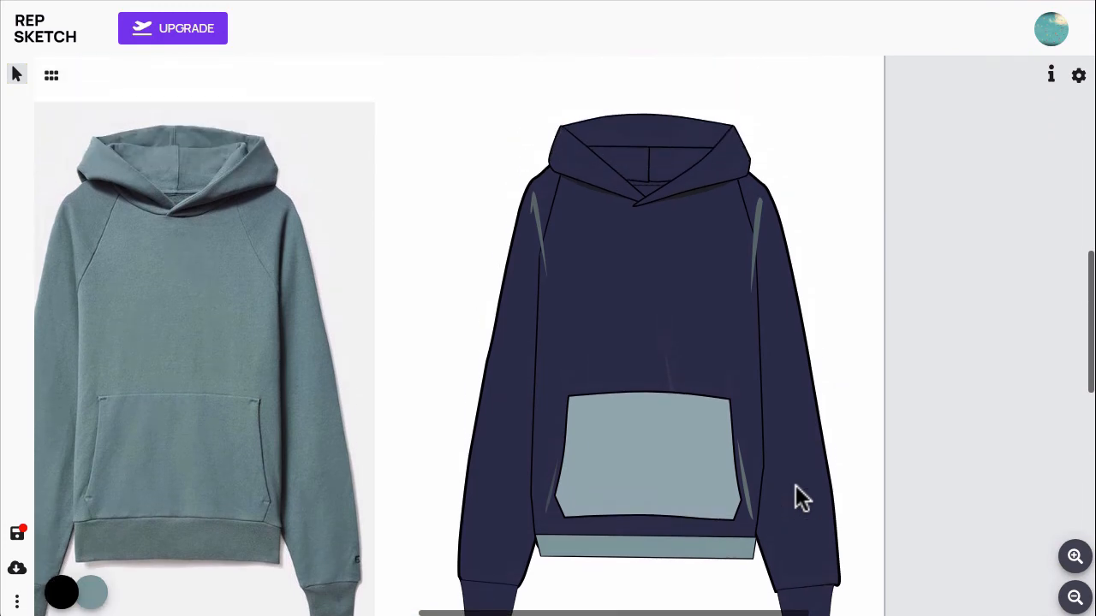
{"action": "left_click", "coordinate": [647, 343]}
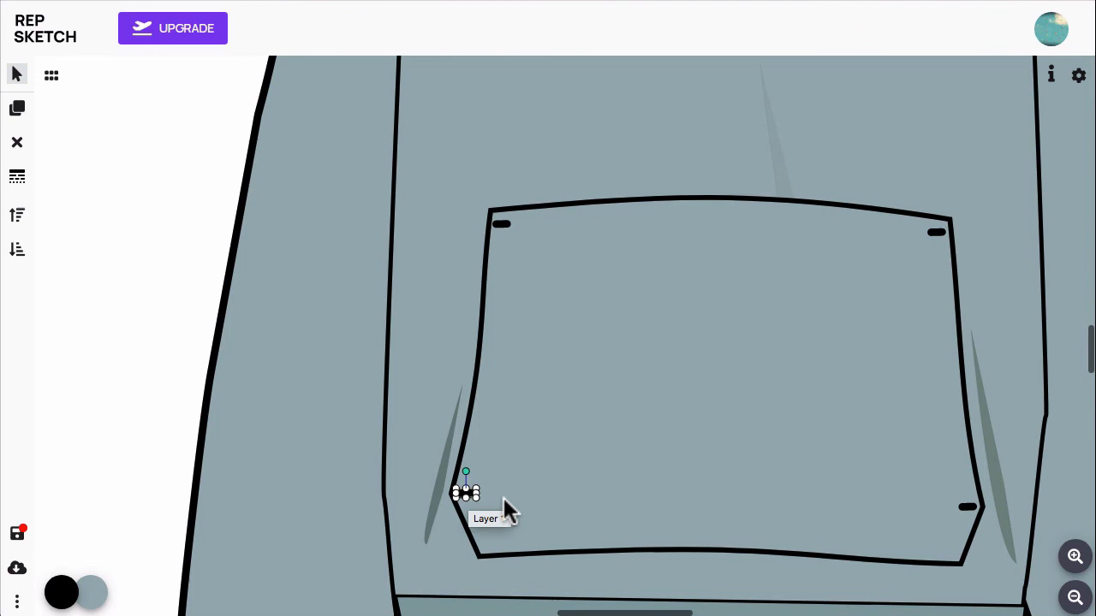
- Apply the pale grey-teal fill swatch to the hoodie body piece
{"action": "left_click", "coordinate": [93, 593]}
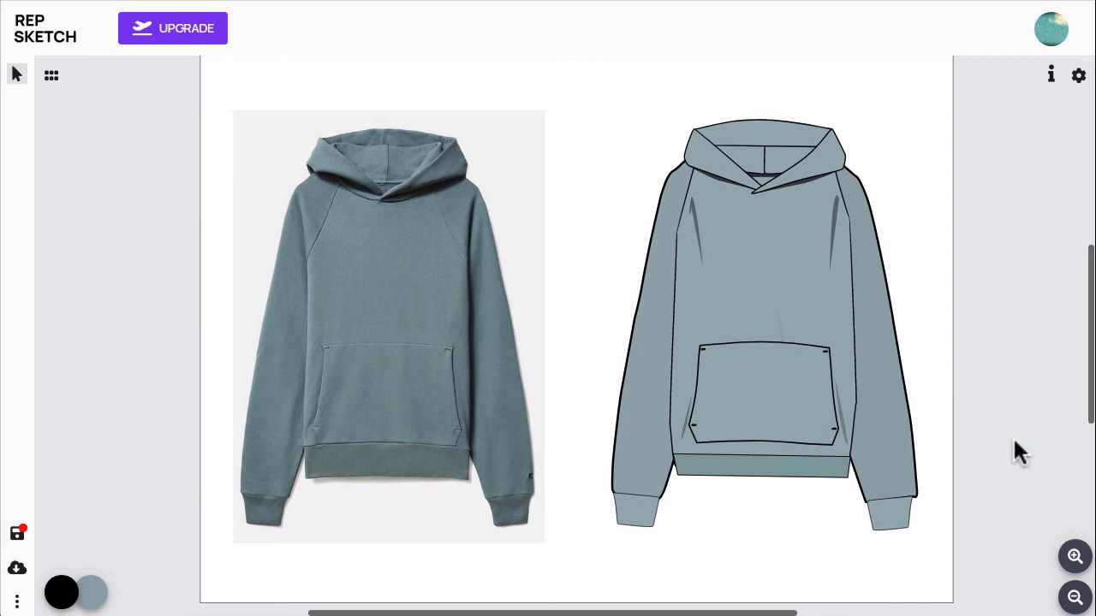
{"action": "mouse_move", "coordinate": [1019, 449]}
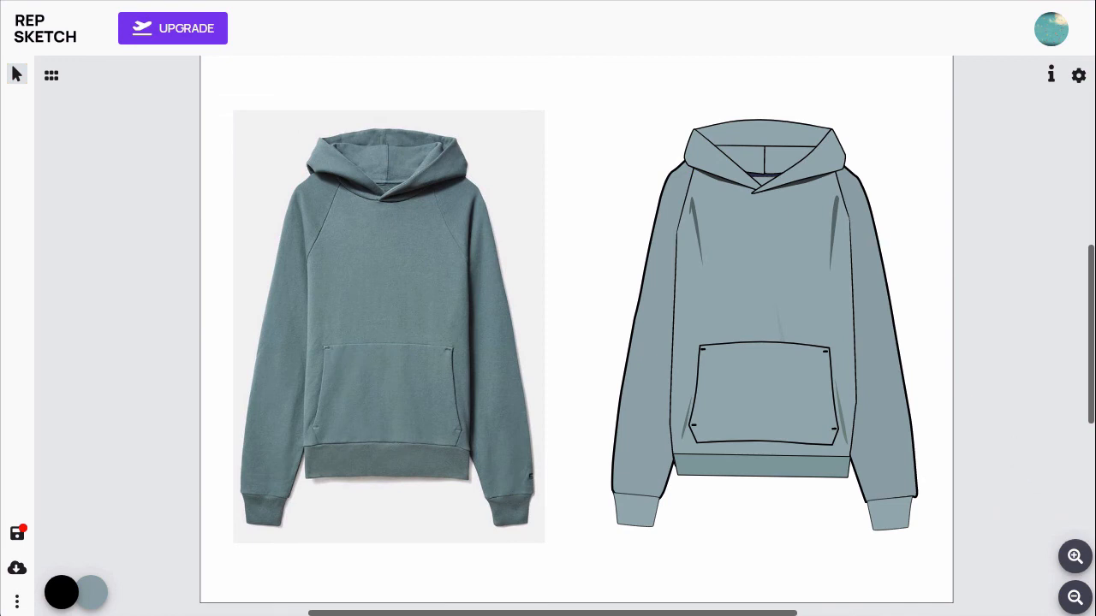